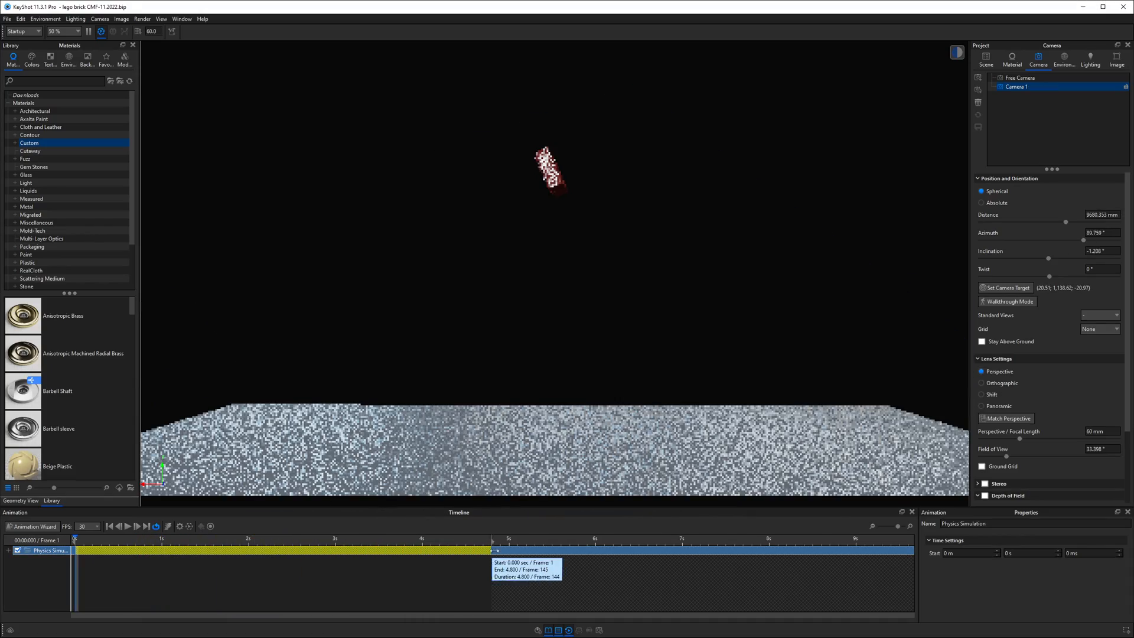
# Step: Create a Path animation on Camera 1 with a second control point added, and confirm it
pyautogui.click(137, 526)
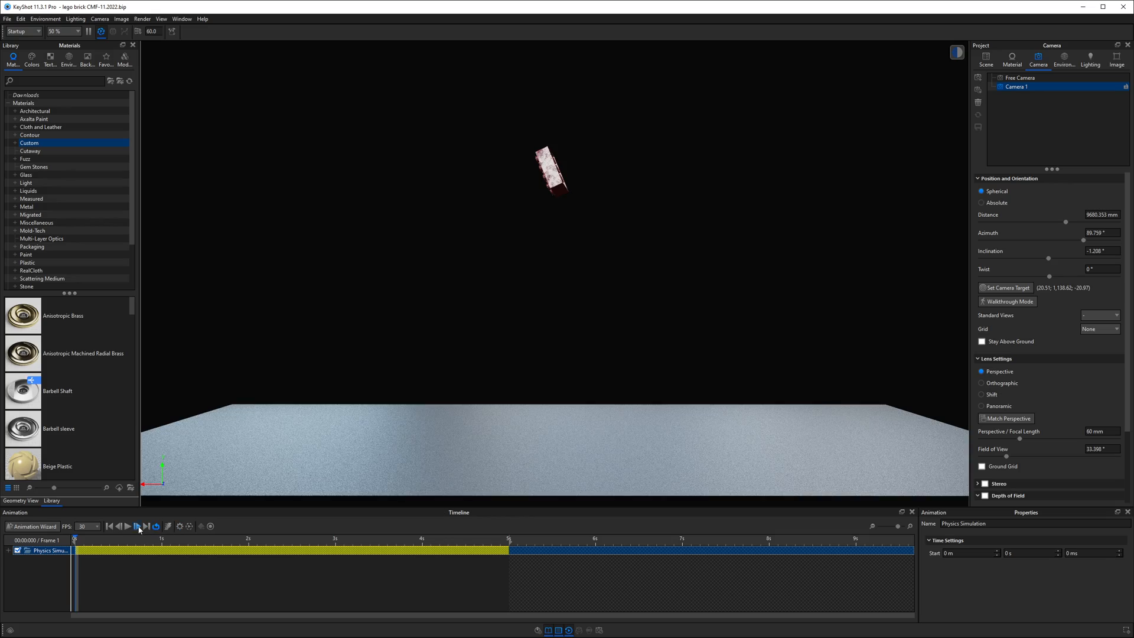
pyautogui.click(127, 526)
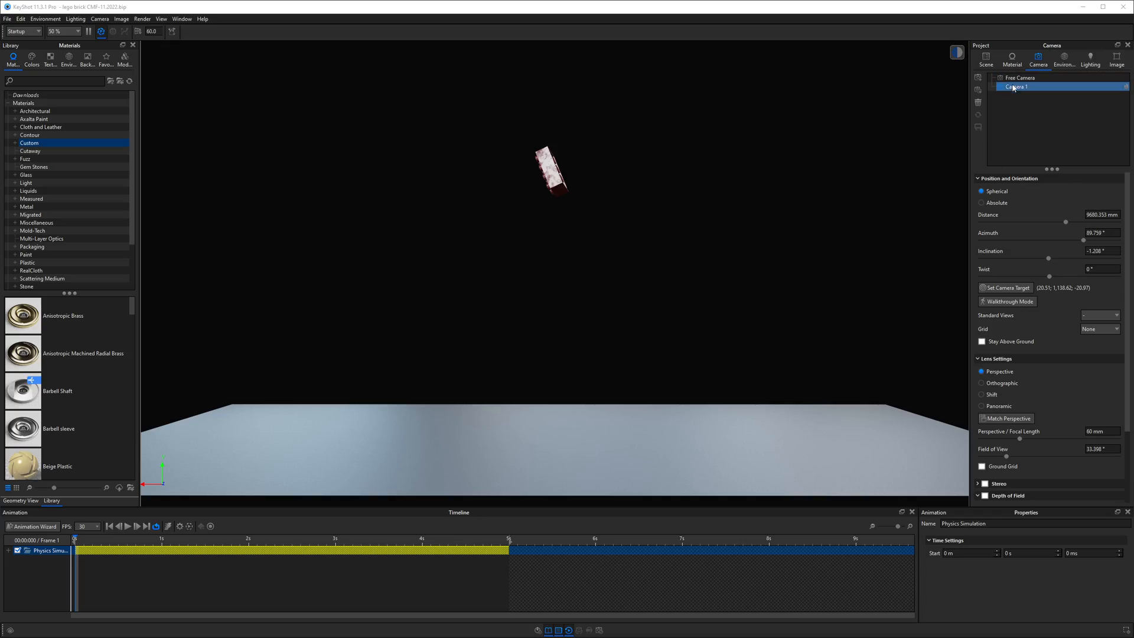
pyautogui.rightClick(1017, 86)
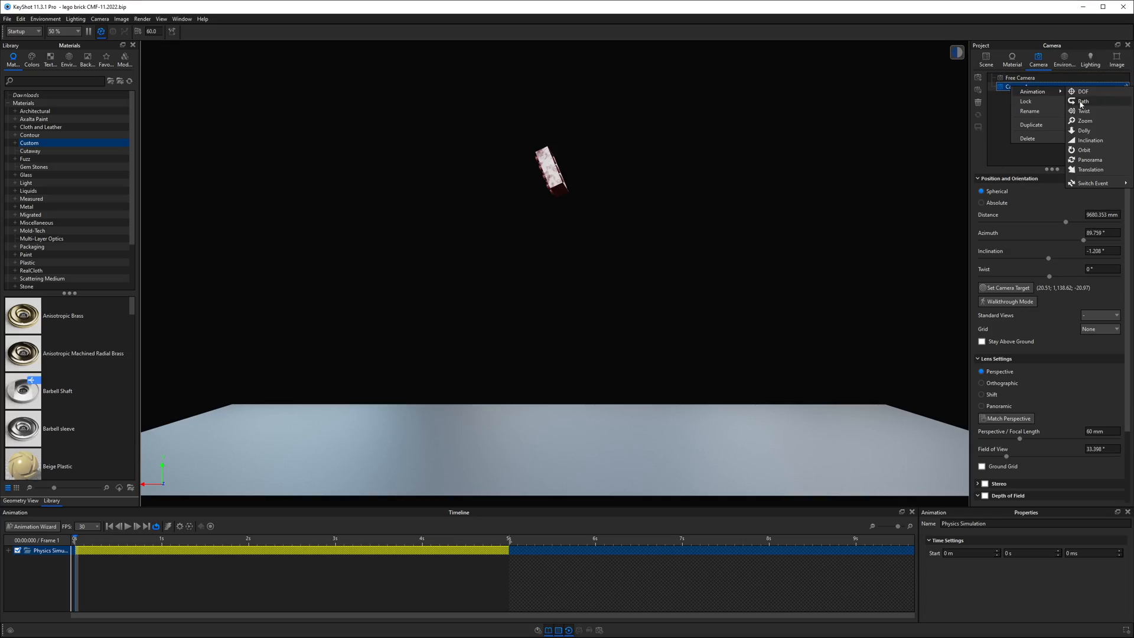
pyautogui.click(1083, 101)
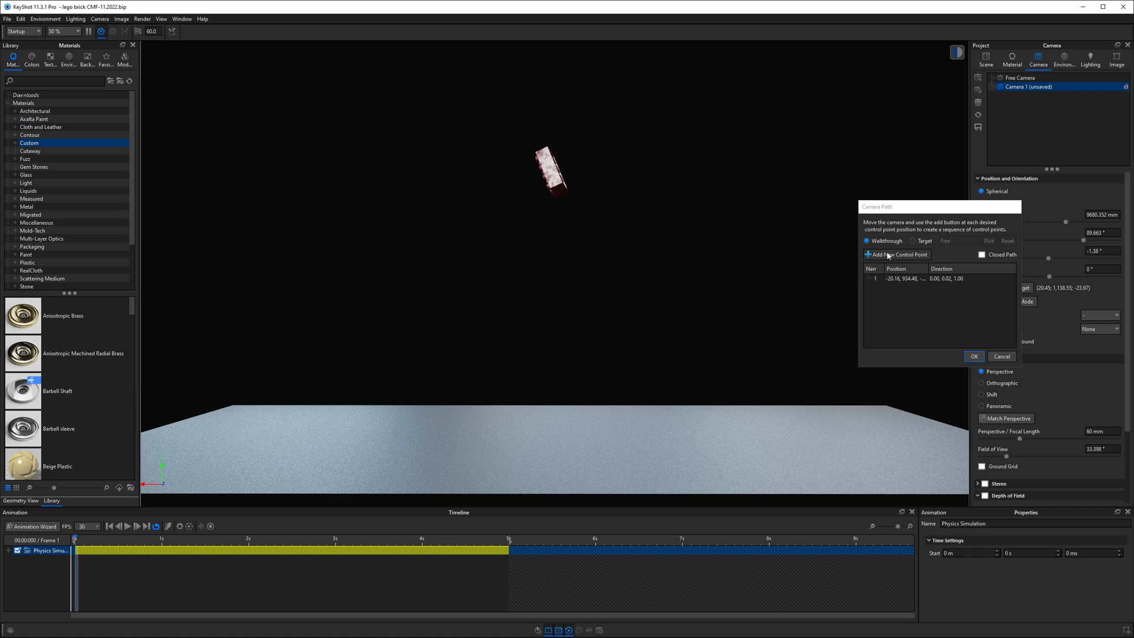
pyautogui.click(896, 255)
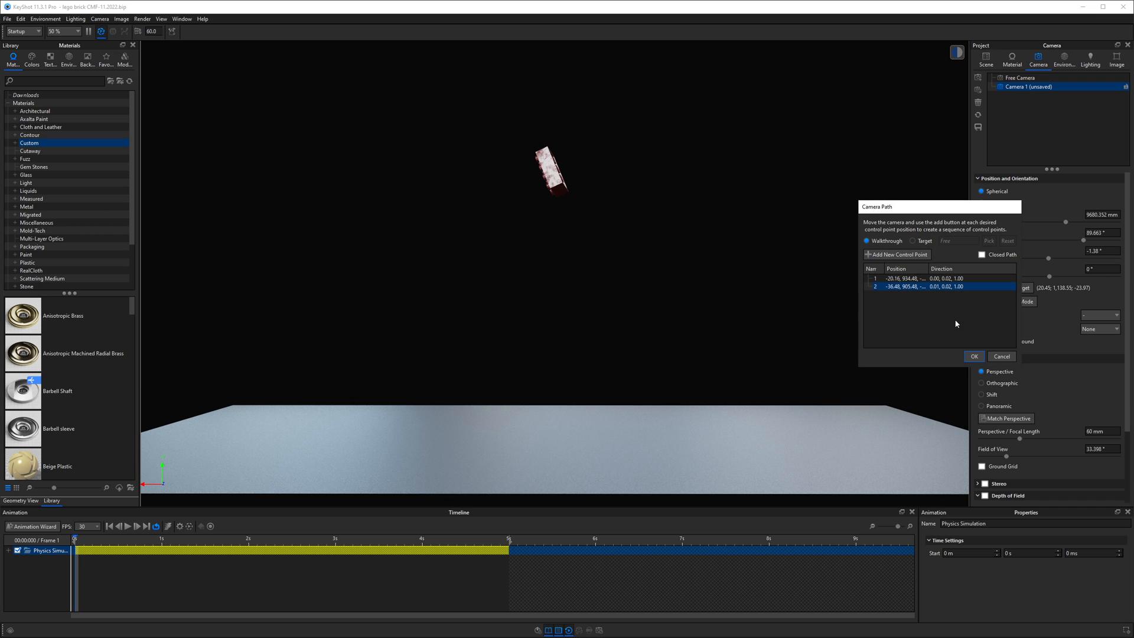
pyautogui.click(974, 356)
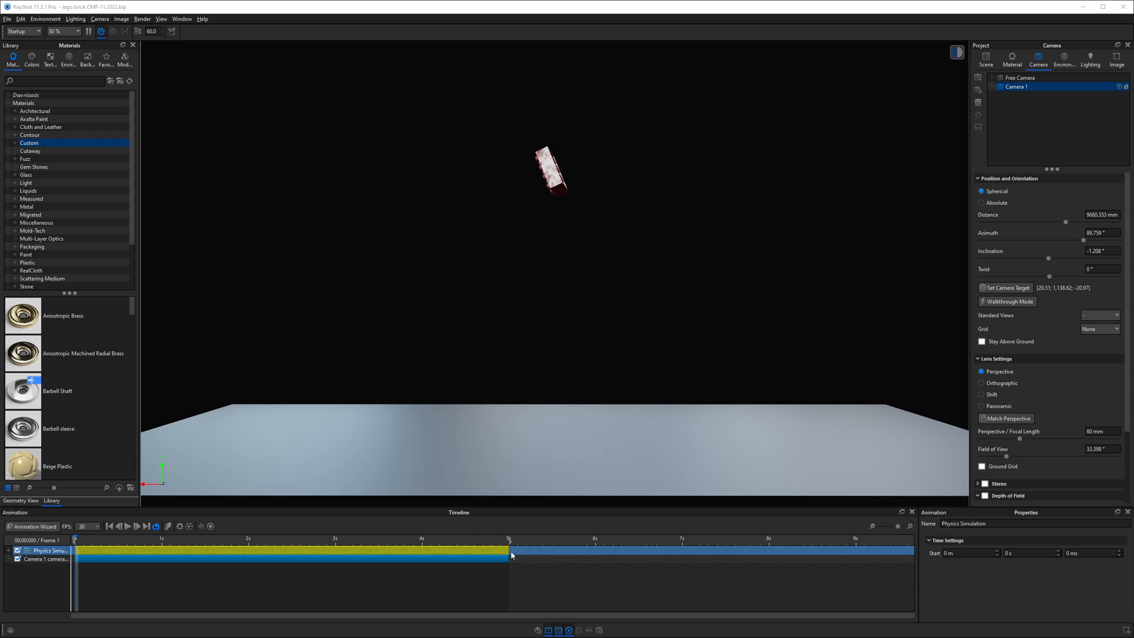
# Step: Set the camera path animation's Target to the LEGO brick via the Camera Target Selection dialog
pyautogui.click(48, 559)
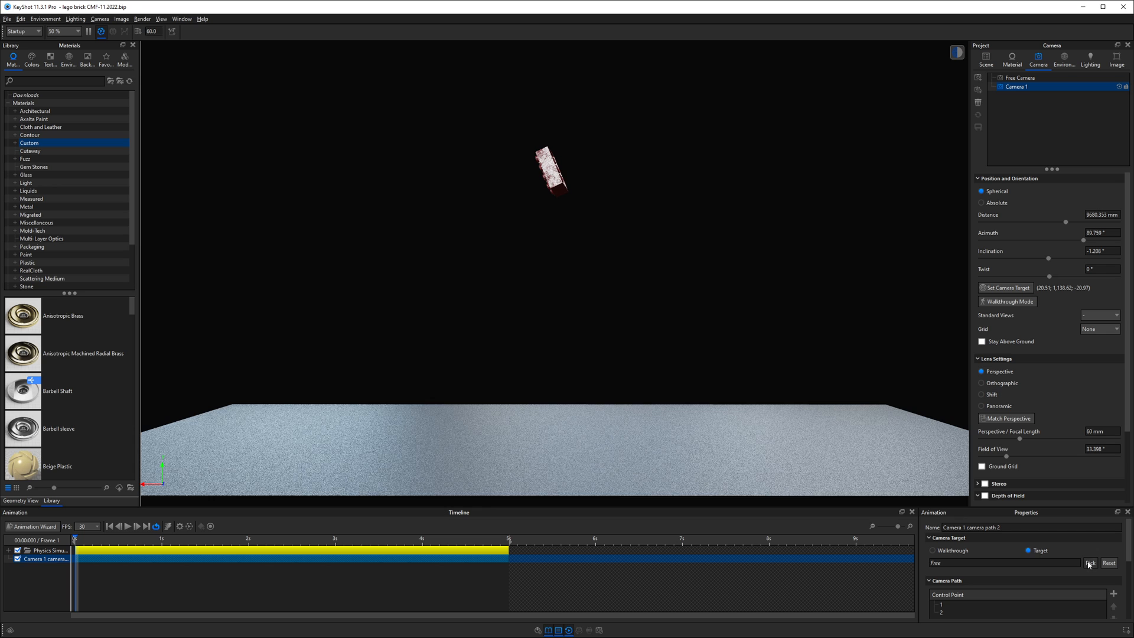
pyautogui.click(1091, 562)
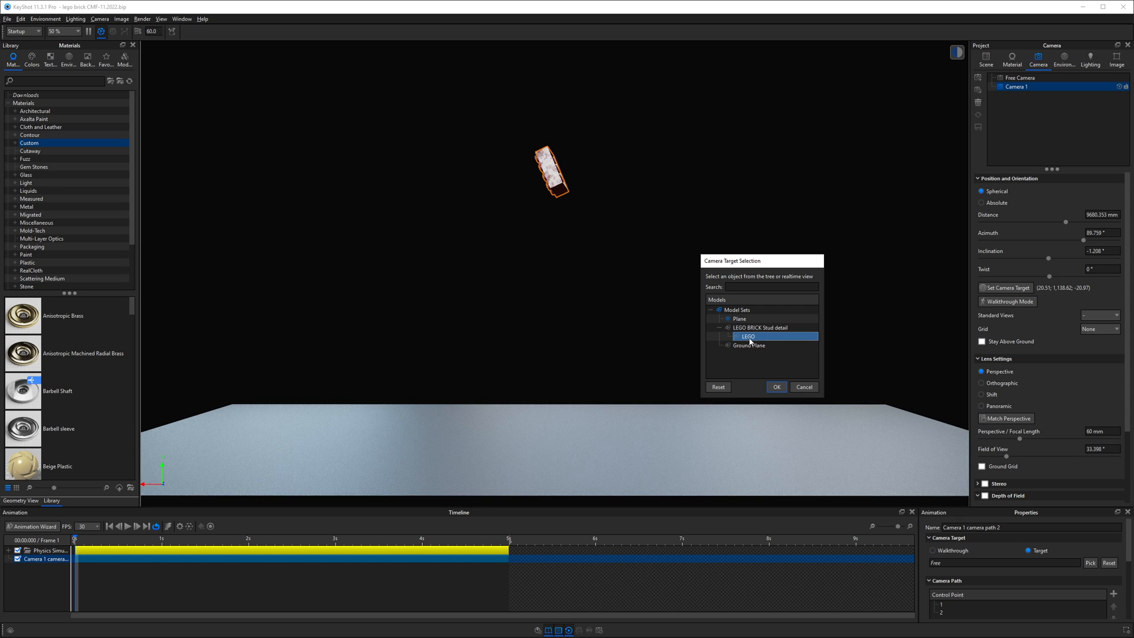
pyautogui.click(776, 387)
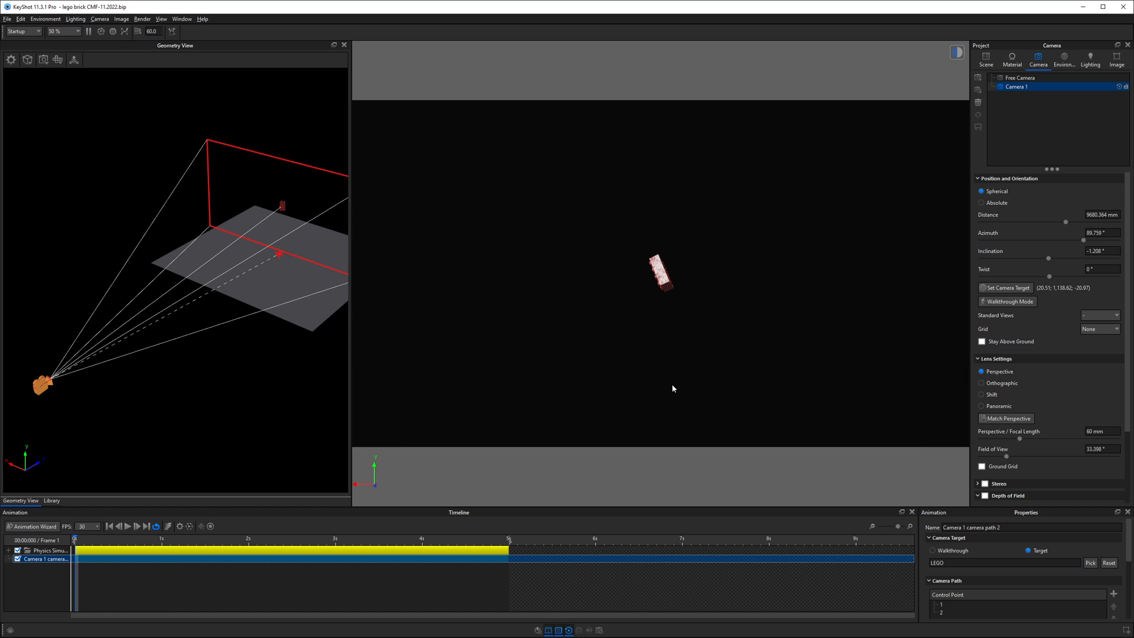
# Step: Reduce the camera Distance to about 5207 mm so the brick fills more of the frame
pyautogui.moveTo(1083, 221); pyautogui.dragTo(1025, 221)
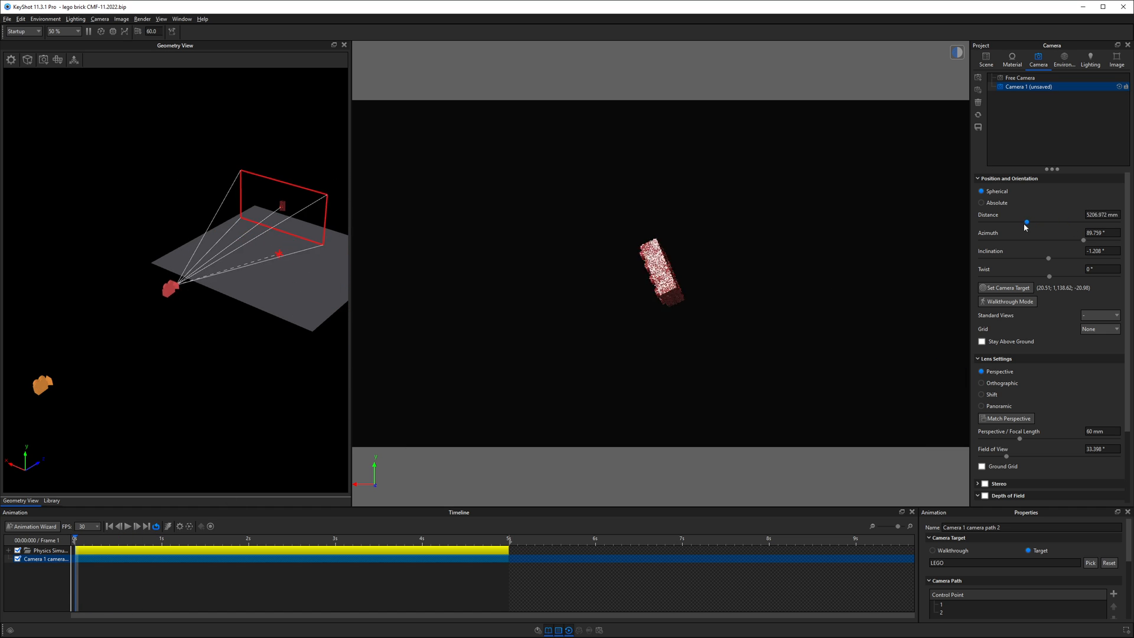